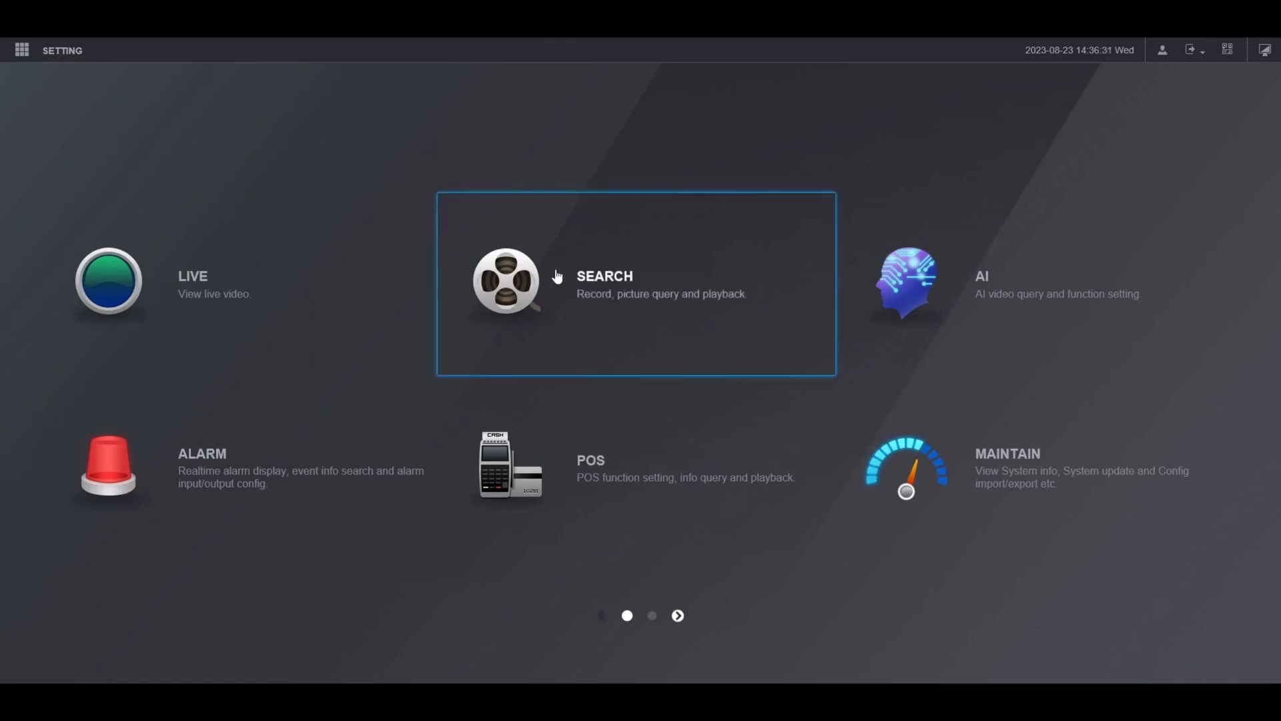
# Go to the Search page showing today's recording timelines for four cameras
pyautogui.click(636, 285)
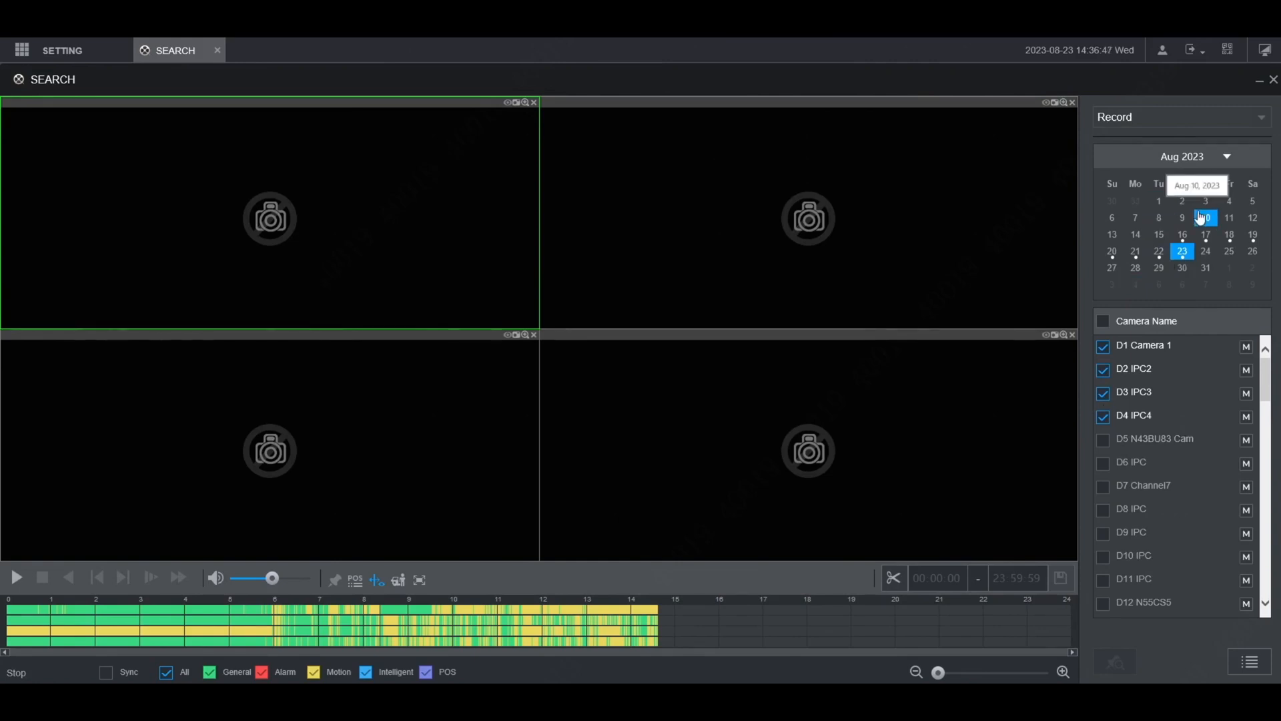
# Select Aug 21, 2023 in the calendar to load that day's recordings
pyautogui.click(1159, 266)
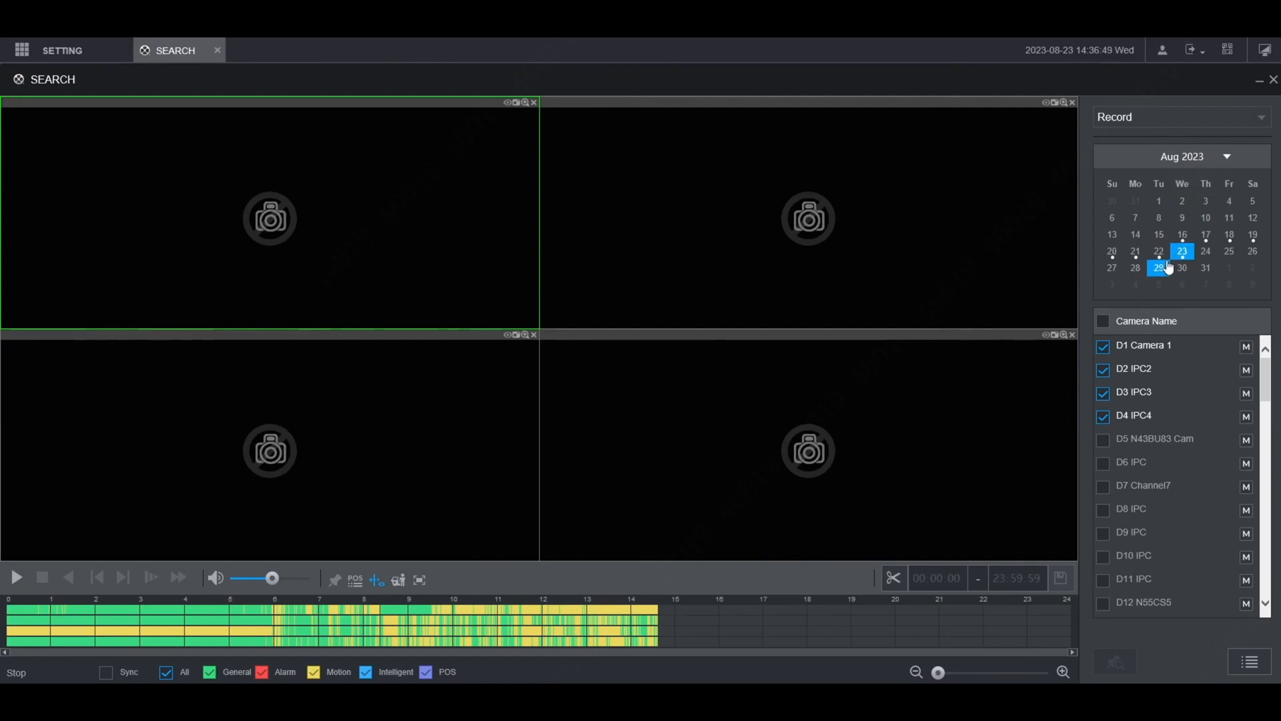
pyautogui.click(1134, 251)
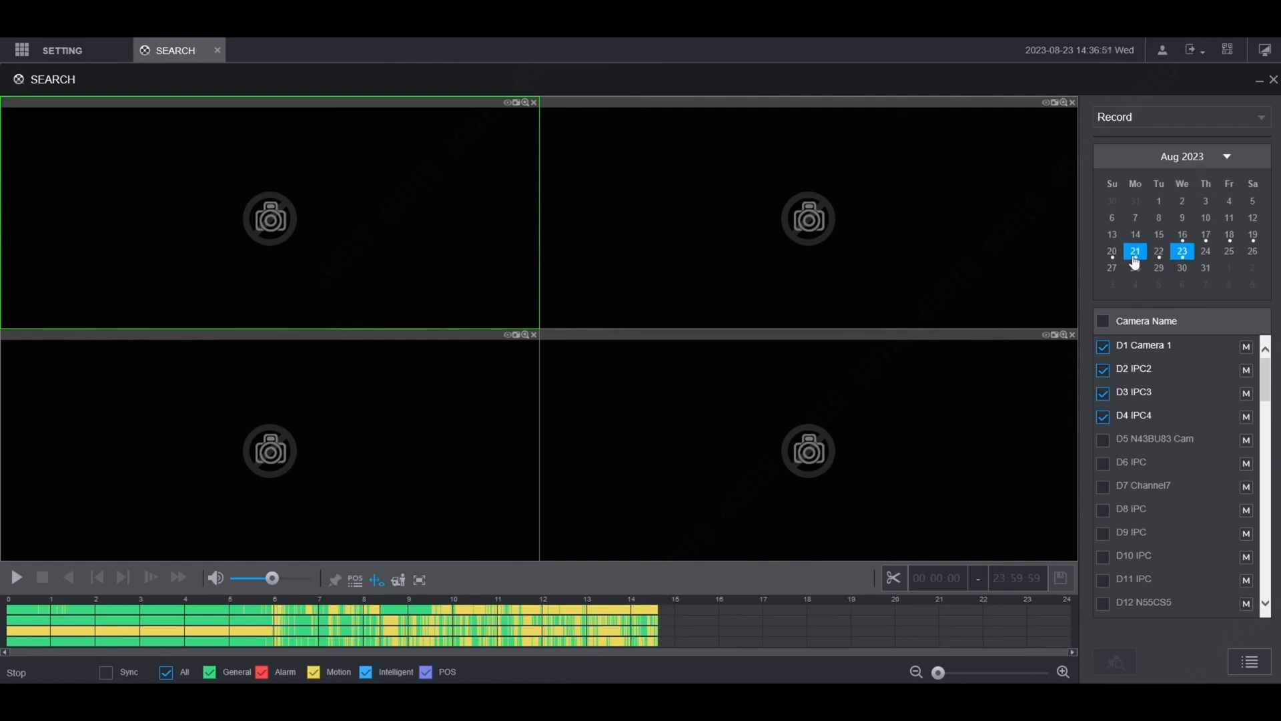
pyautogui.moveTo(1134, 250)
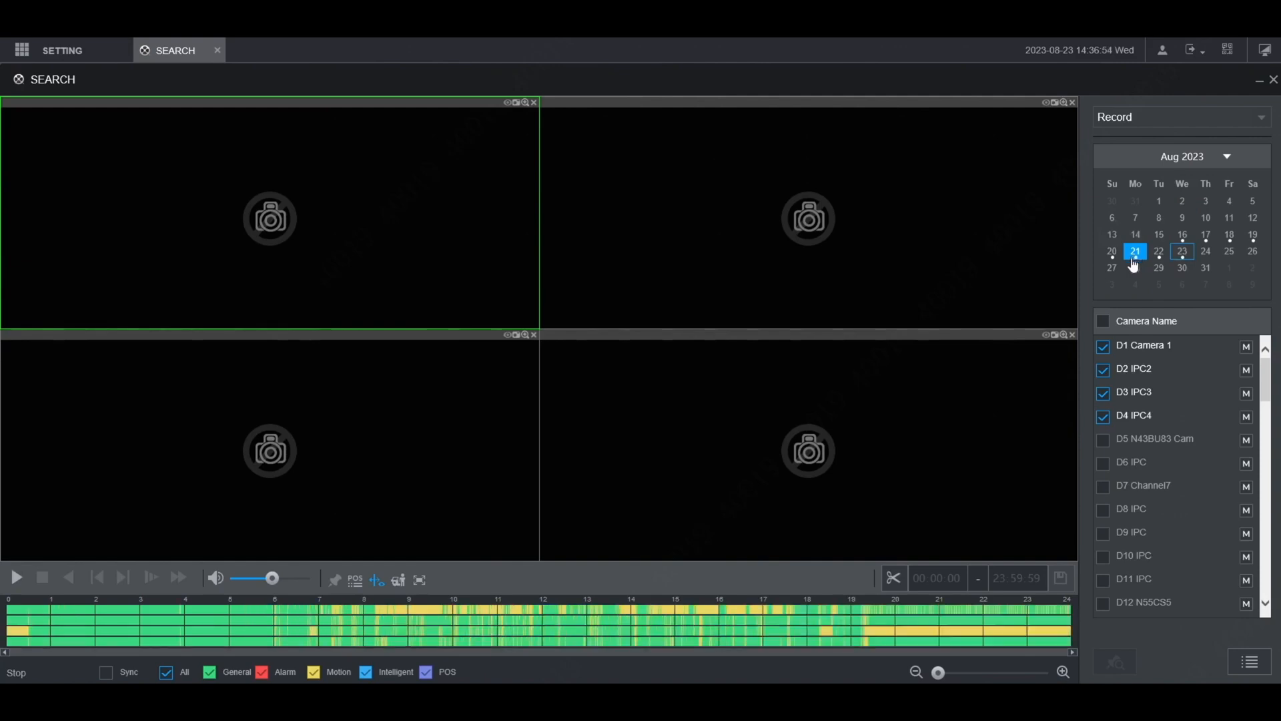
pyautogui.moveTo(511, 534)
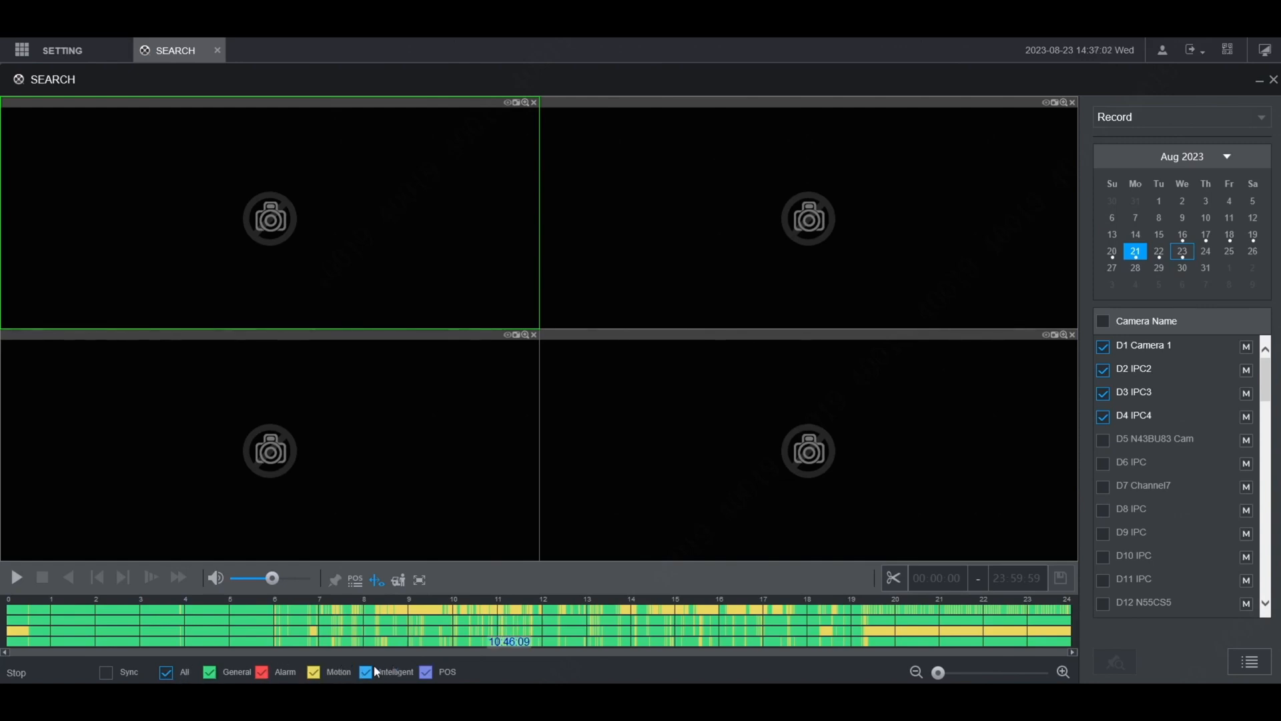
# Filter the record types so only Motion recordings appear on the timeline
pyautogui.click(166, 671)
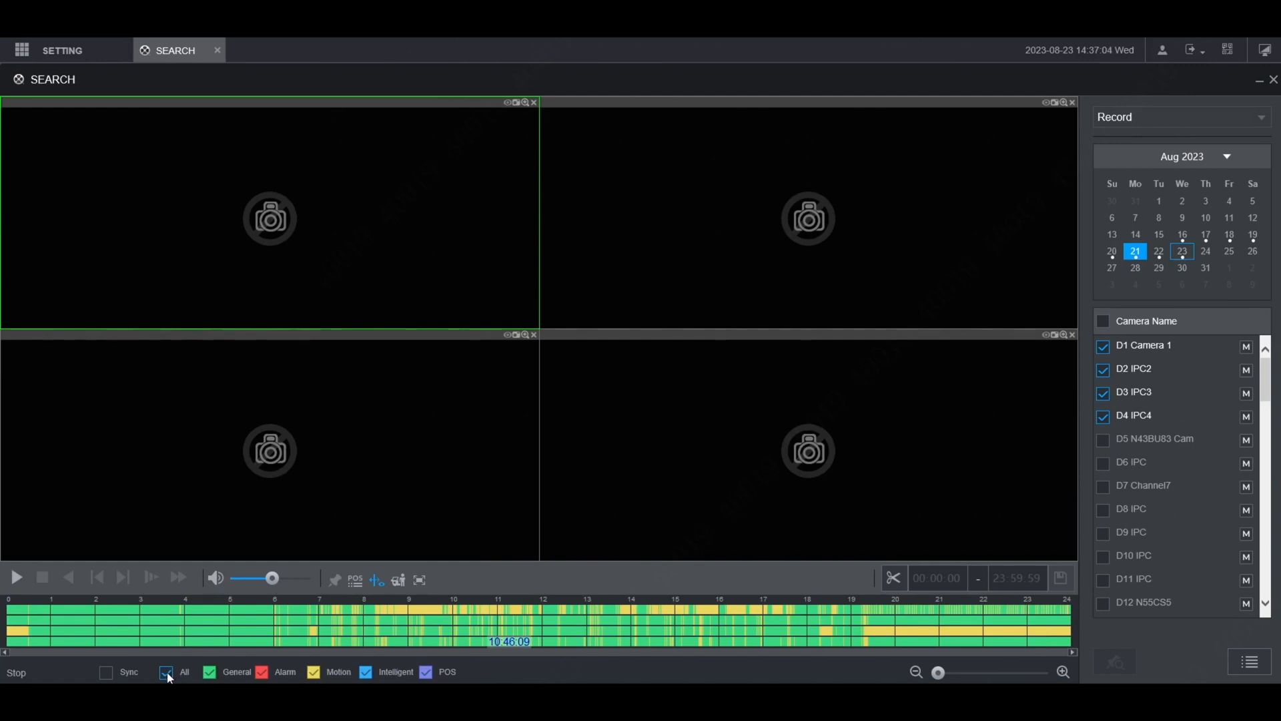
pyautogui.click(166, 672)
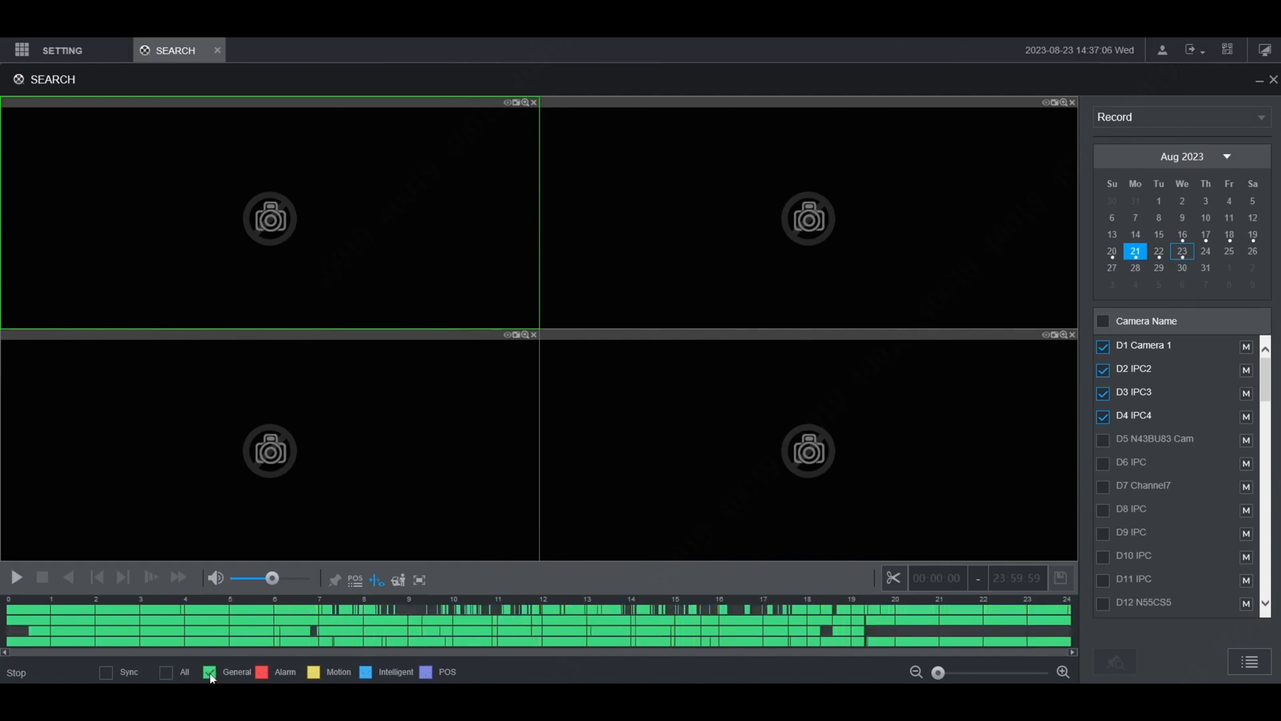
pyautogui.moveTo(231, 642)
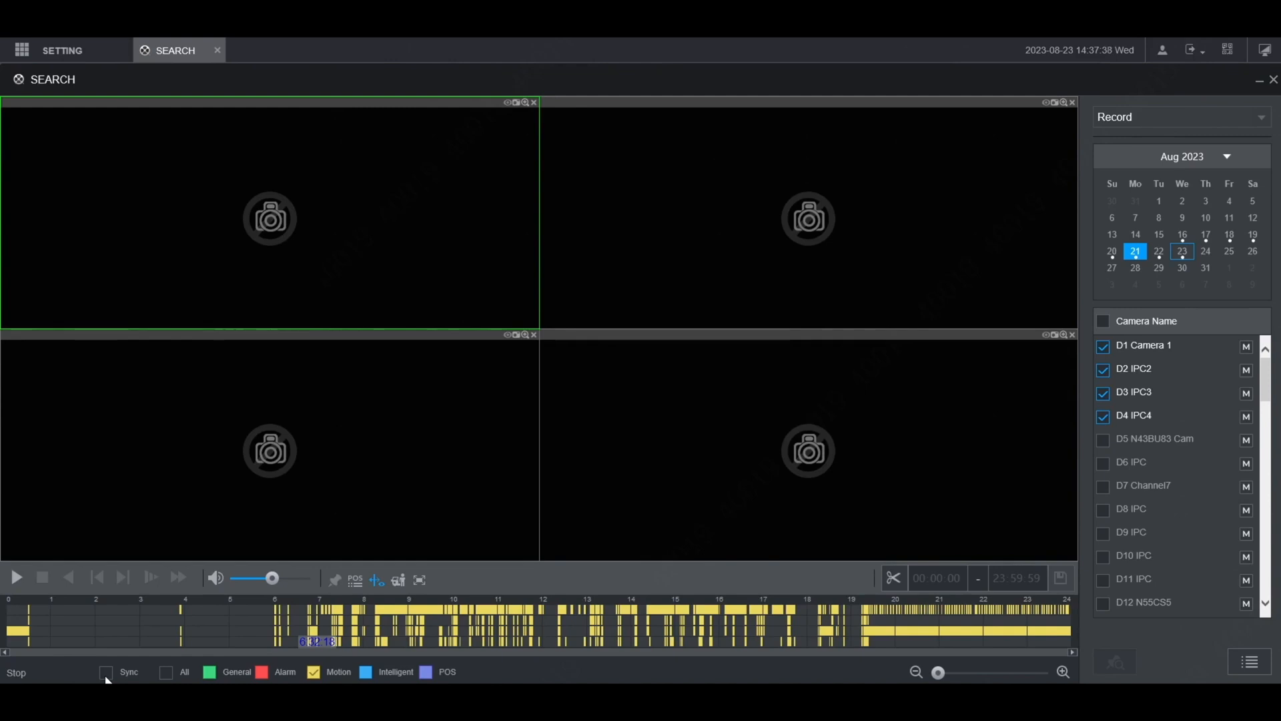
# Enable Sync and start playback of all four cameras from about 11:03
pyautogui.click(105, 671)
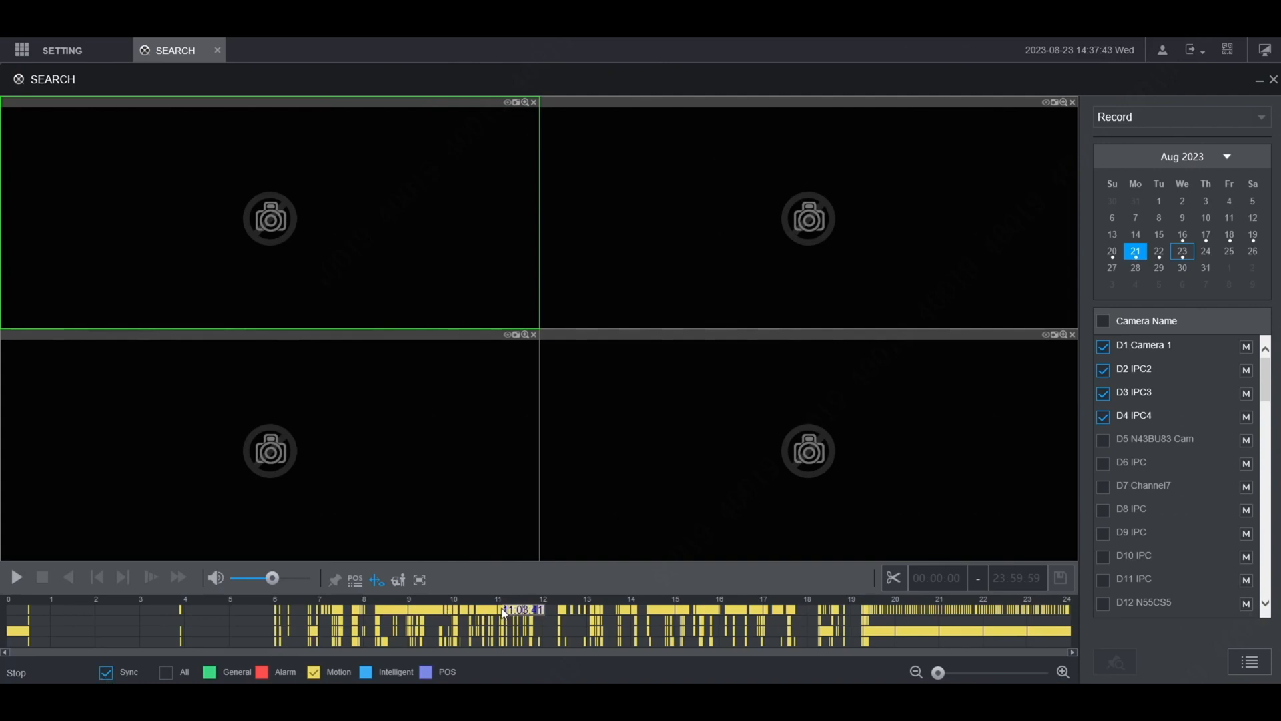
pyautogui.click(503, 610)
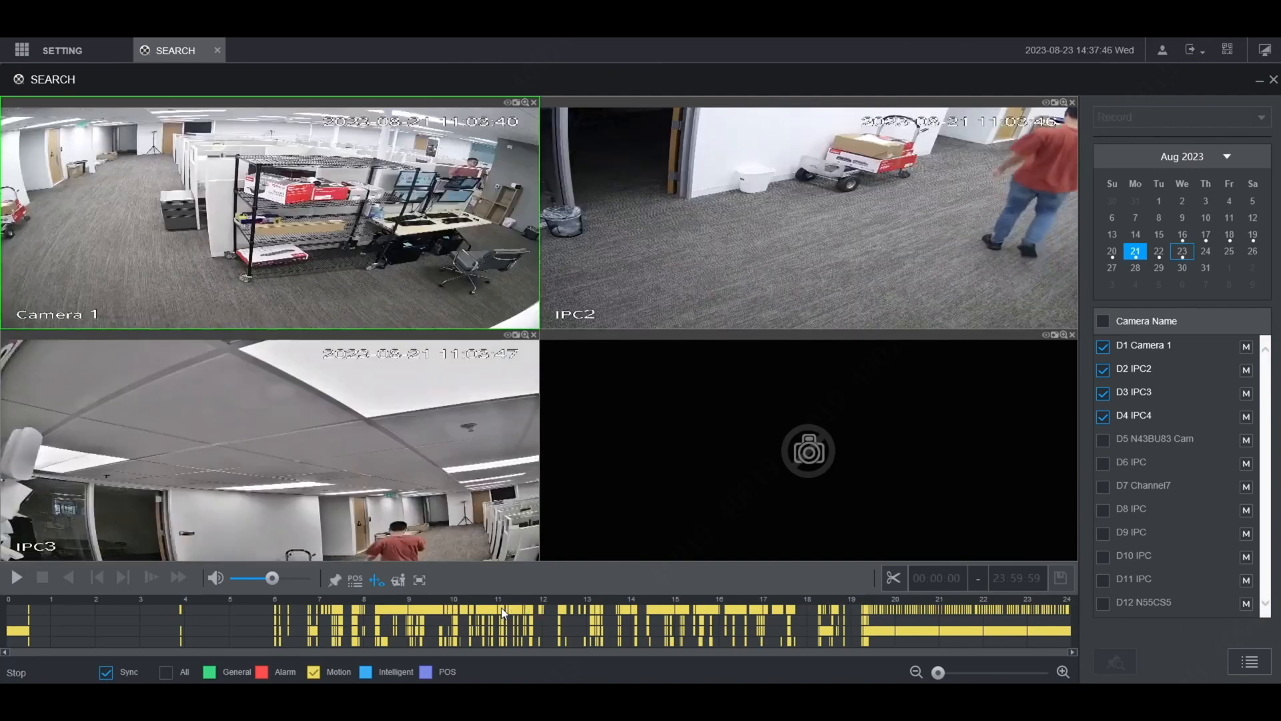
pyautogui.click(16, 577)
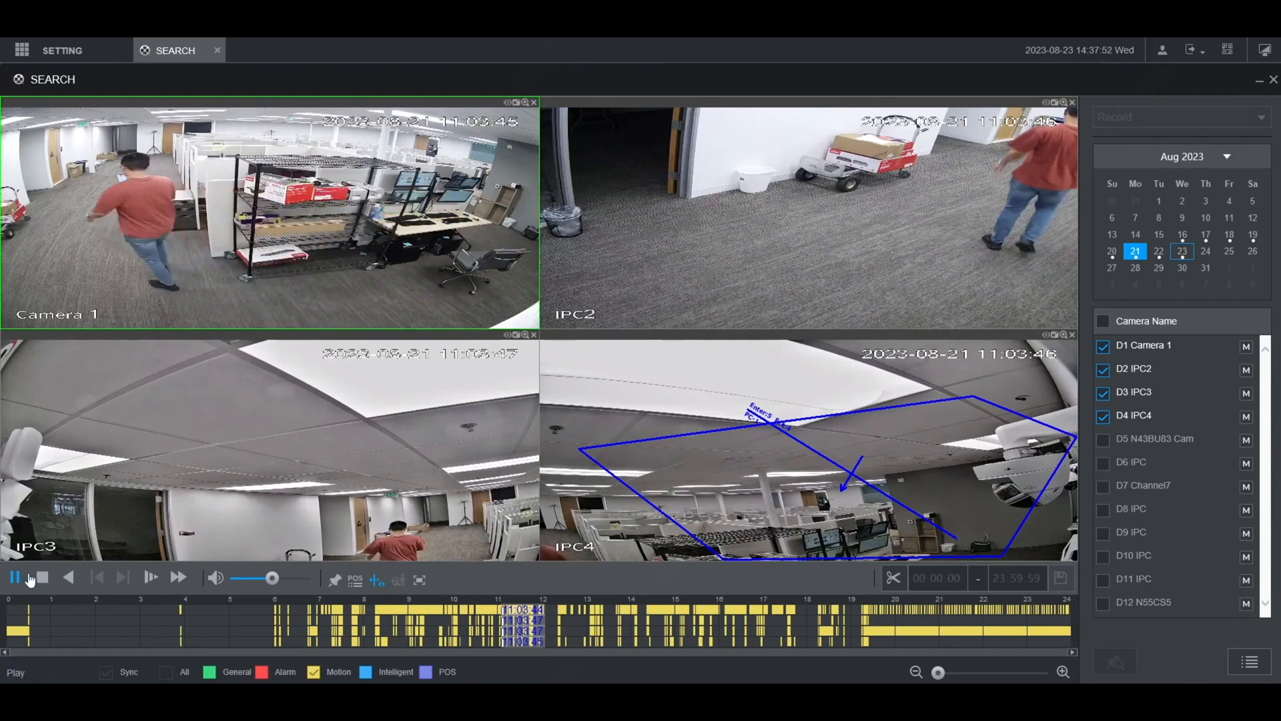